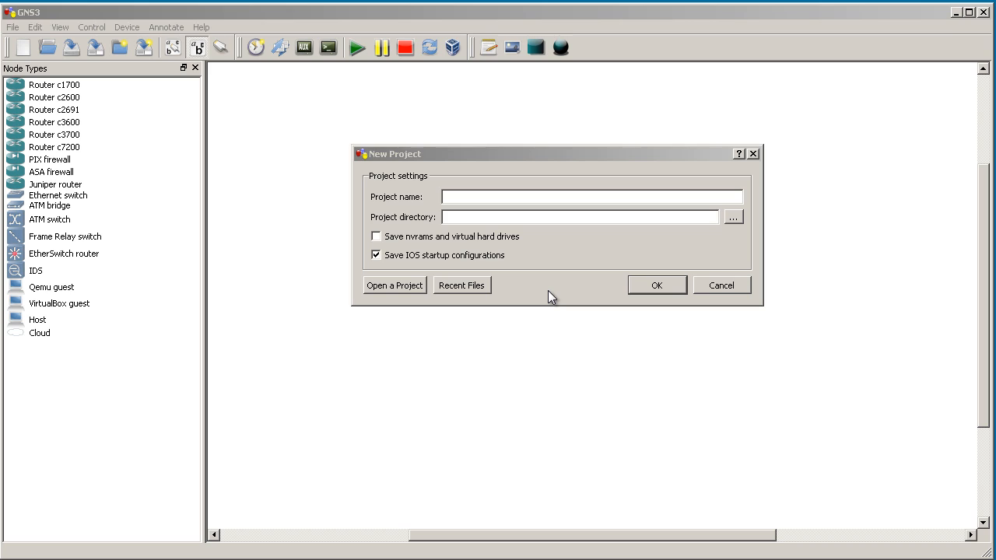
mouse_move(589, 319)
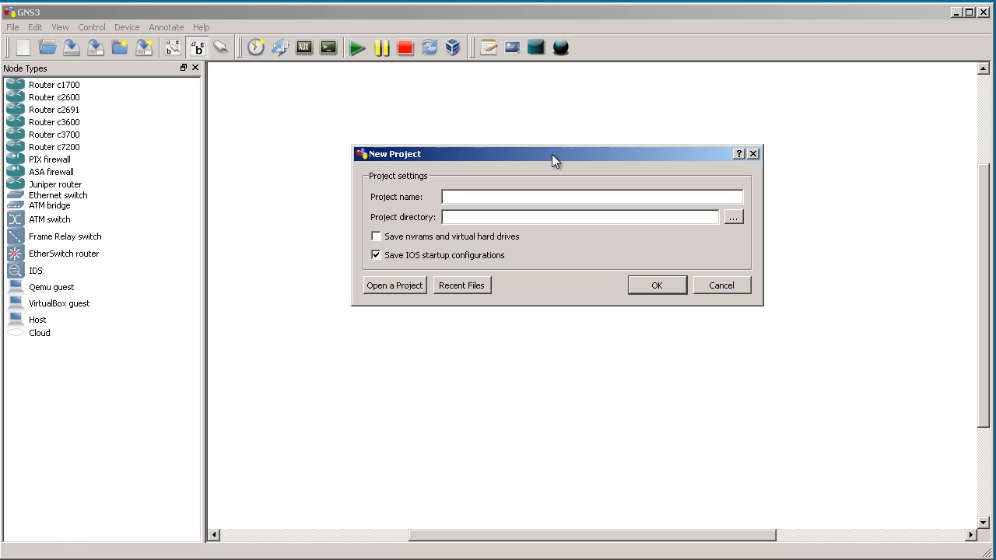
mouse_move(750, 168)
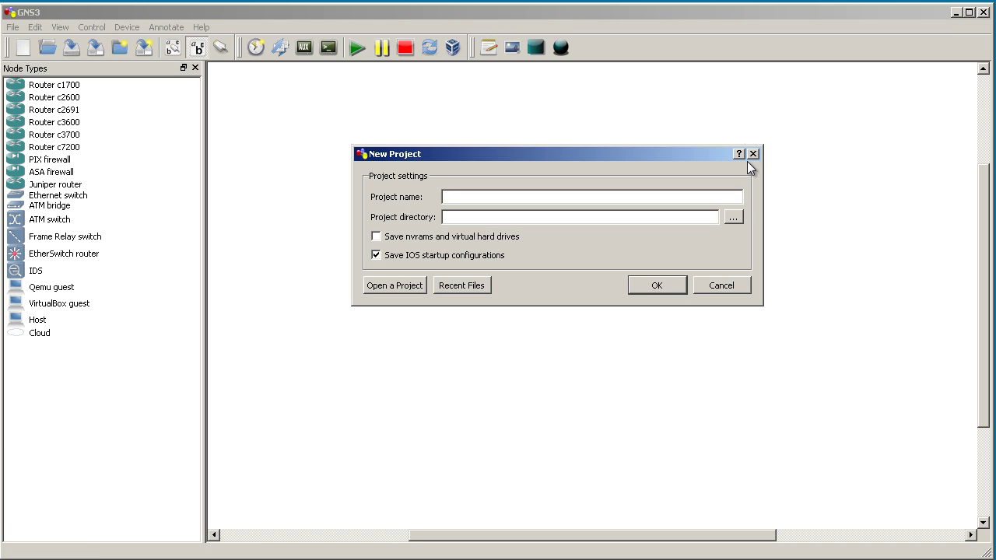
mouse_move(621, 184)
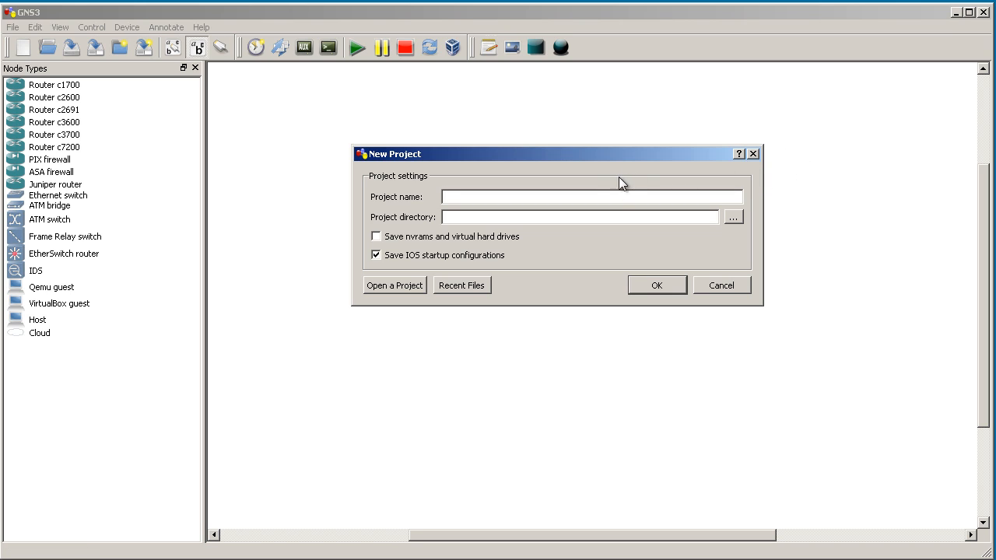
Name the project 'savingvlans', enable saving nvrams and virtual hard drives, and create it
left_click(591, 196)
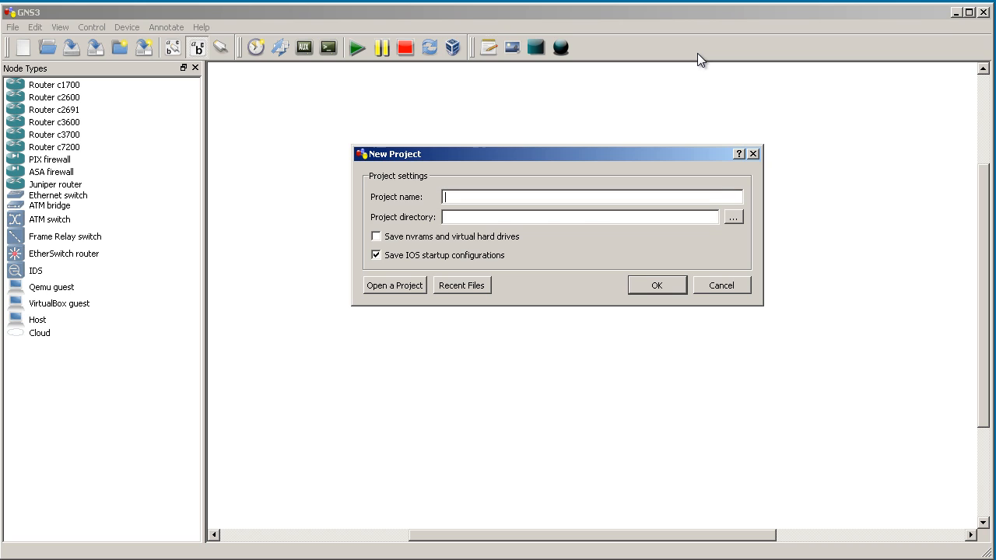
type("savin")
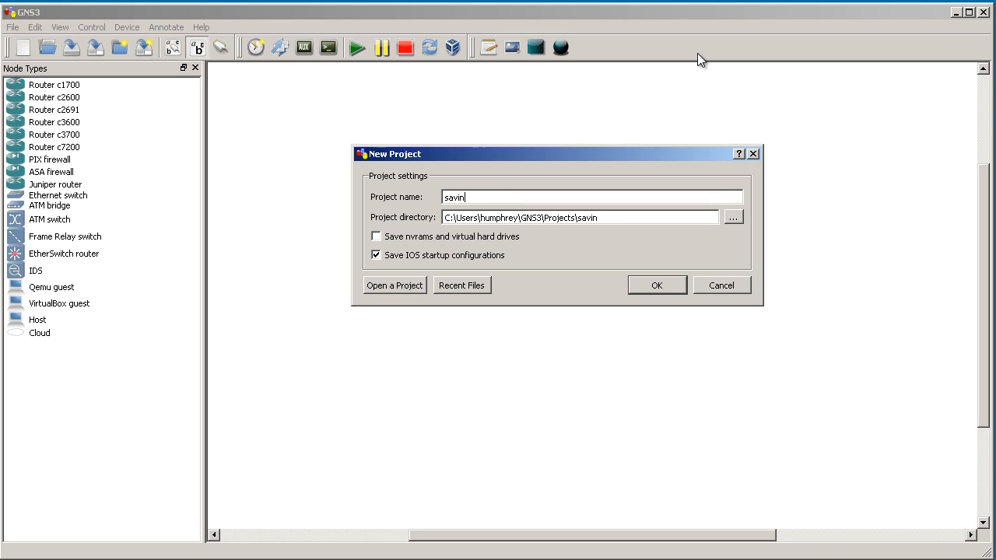
type("gvlans")
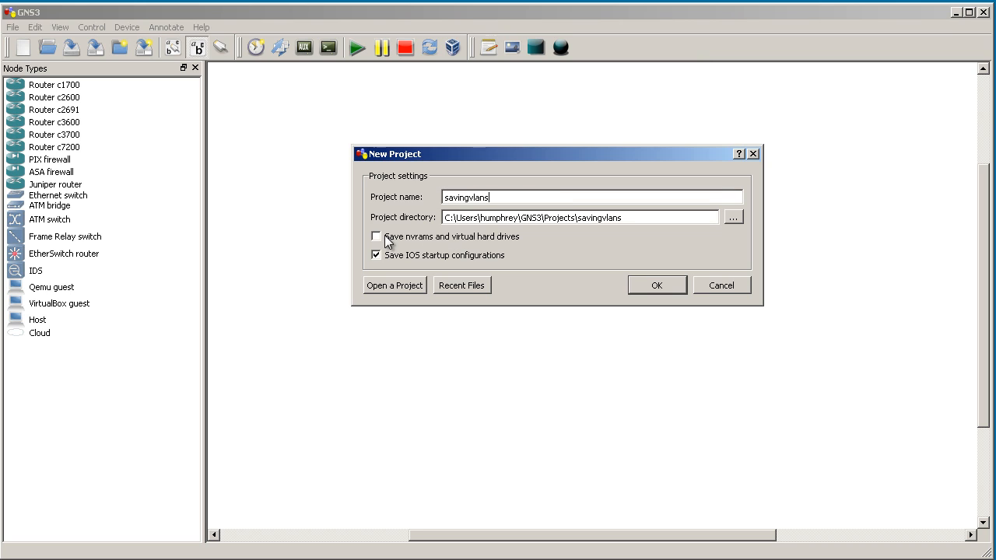
mouse_move(405, 249)
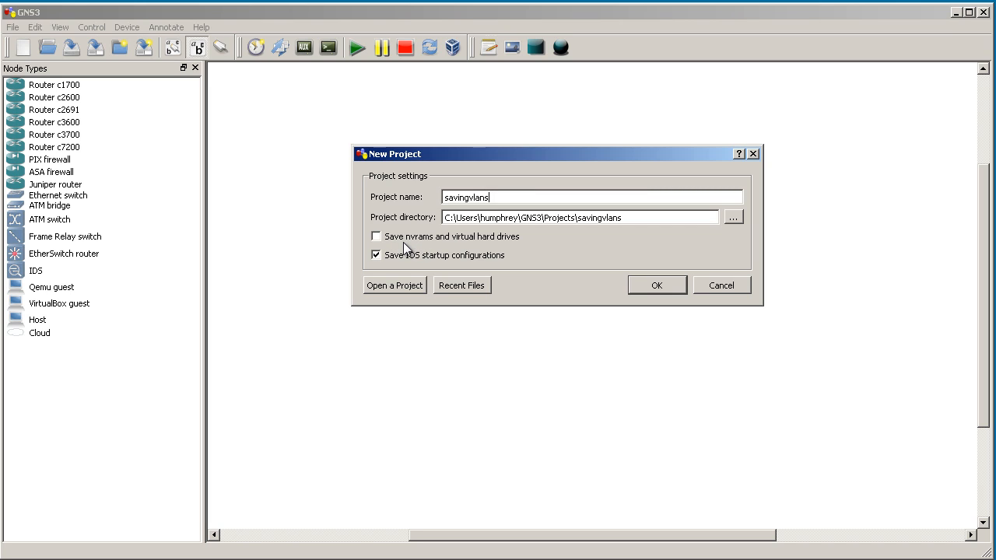
mouse_move(392, 242)
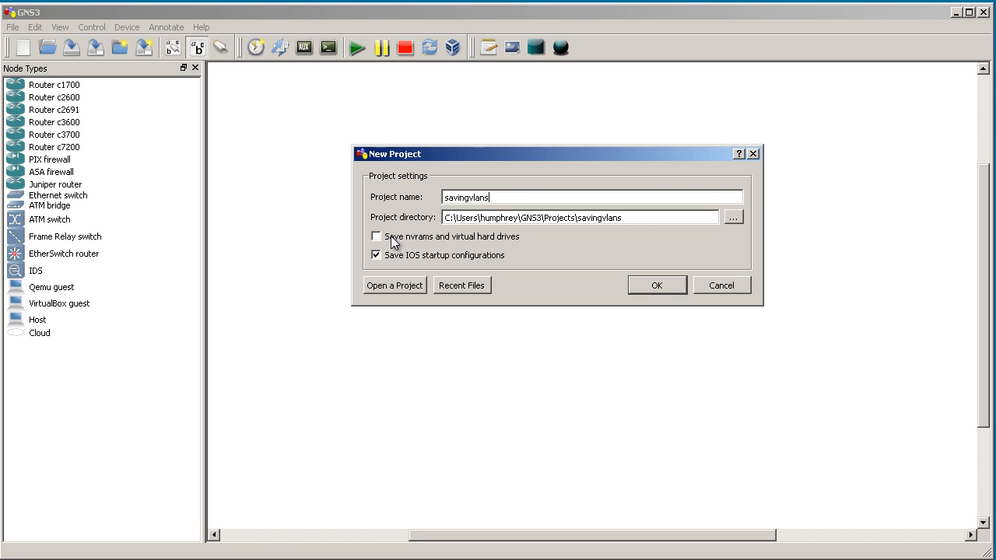
left_click(377, 237)
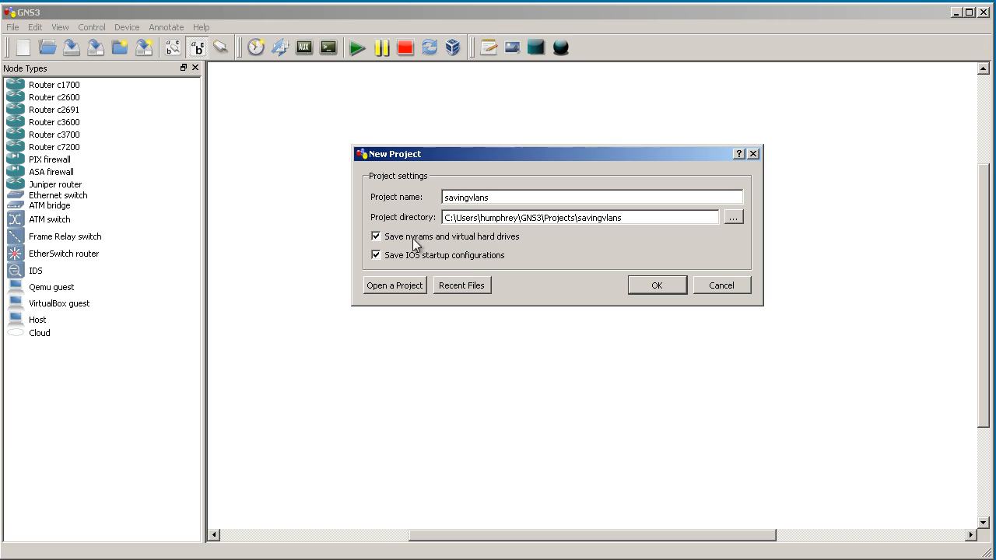
mouse_move(551, 252)
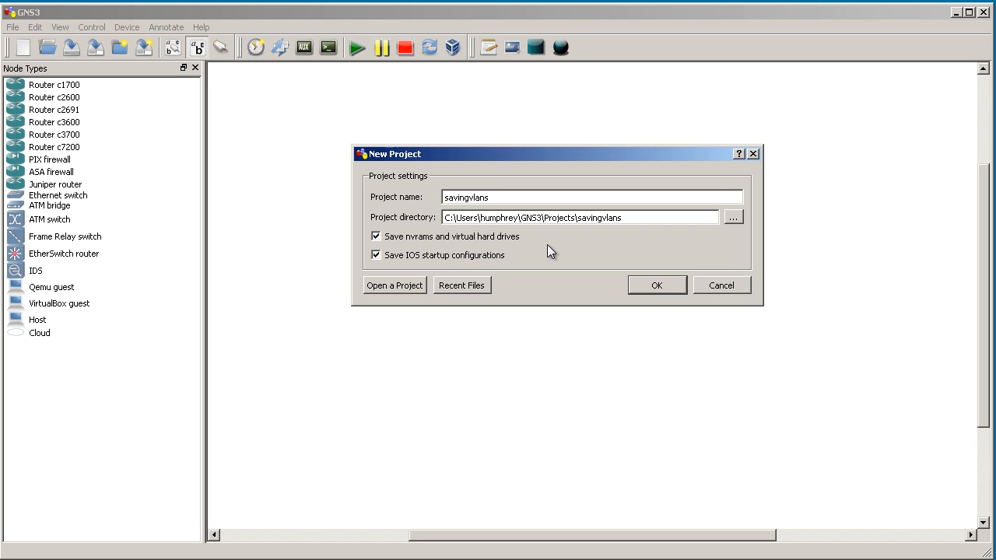
mouse_move(649, 301)
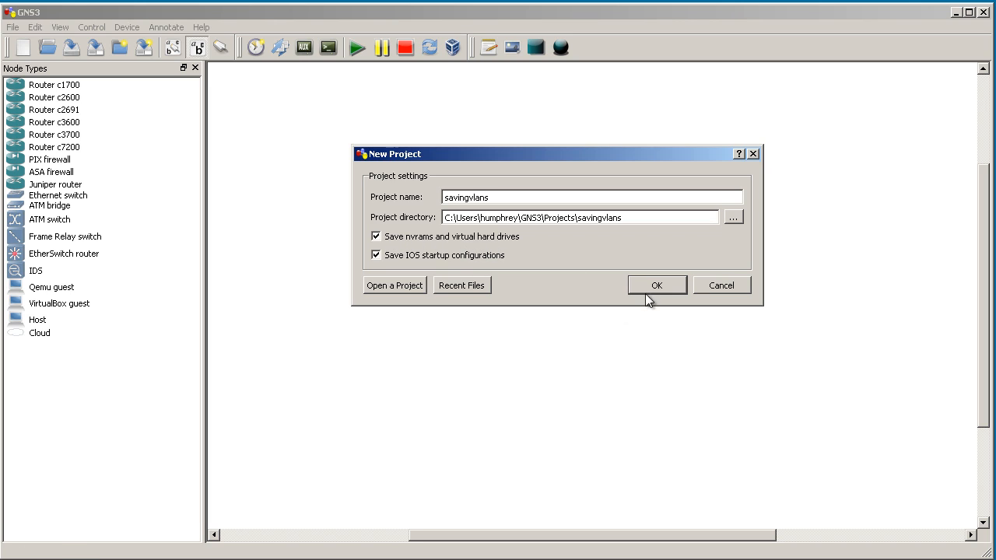
left_click(657, 285)
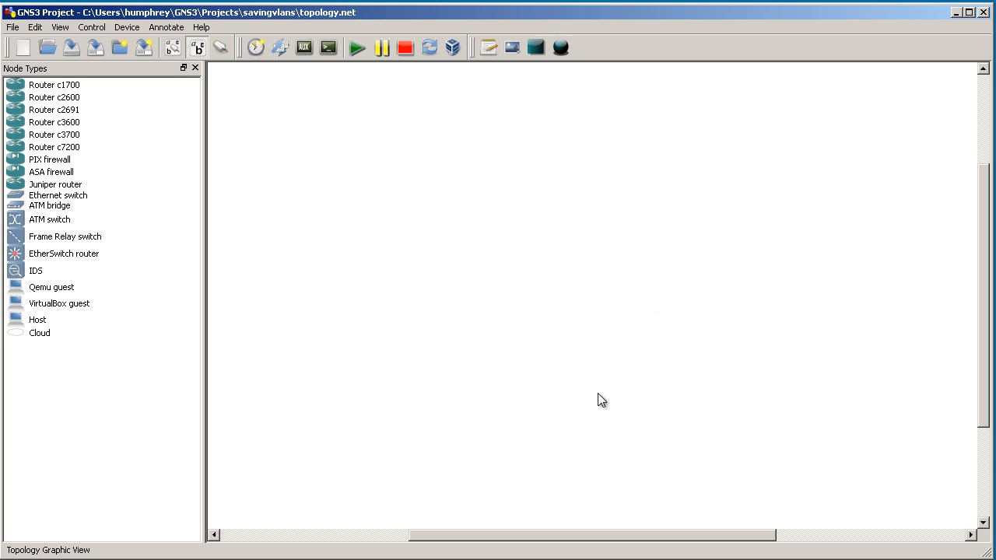
Add a c3700 router R1 to the canvas and close the Node Types panel
left_click_drag(53, 134, 529, 283)
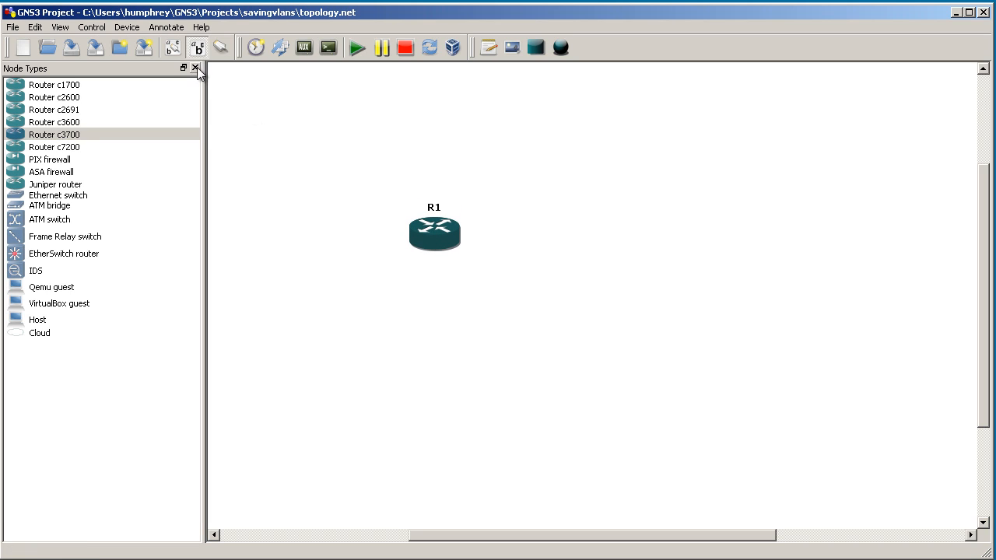
left_click(196, 68)
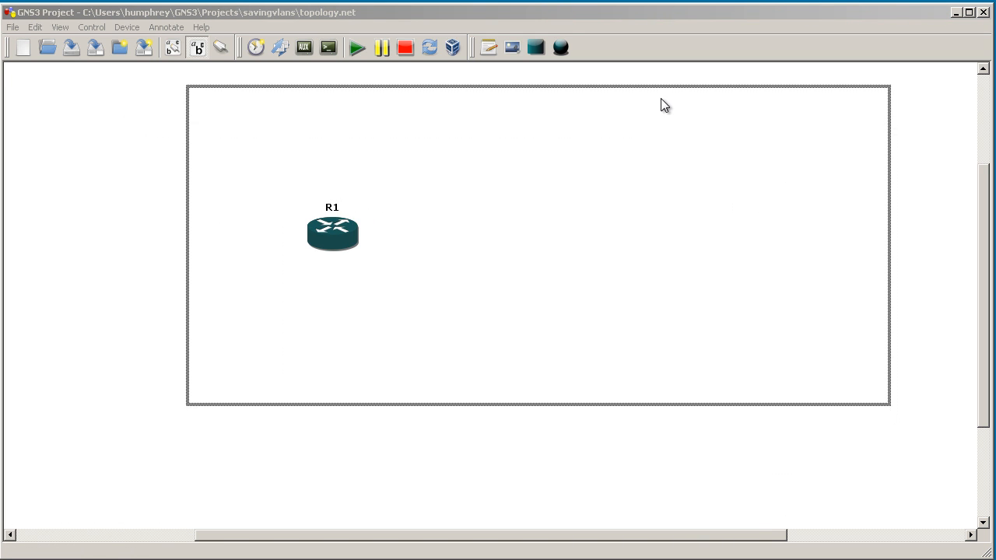
double_click(333, 233)
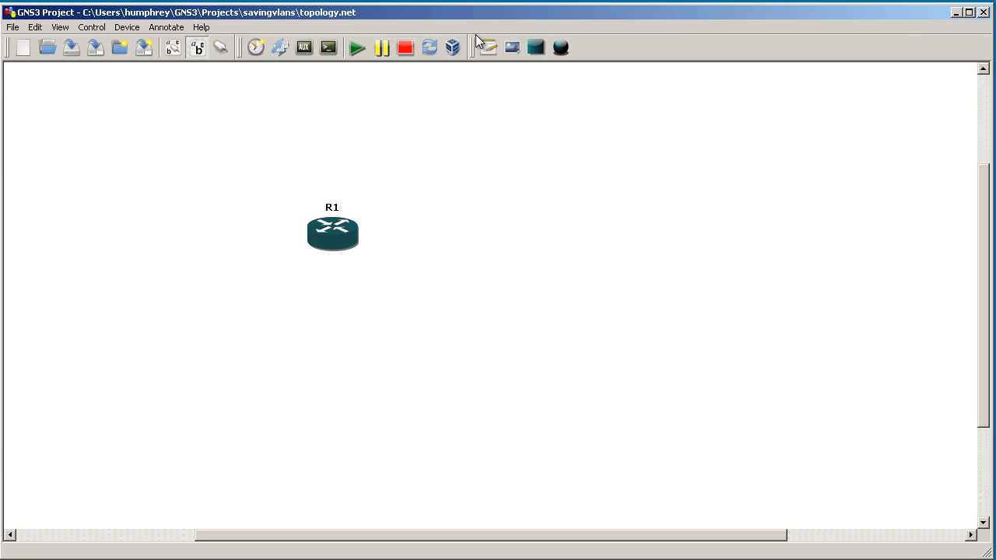
Fit an NM-16ESW switch module in R1's slot 1 via its node configuration and dismiss the manual mode notice
right_click(333, 233)
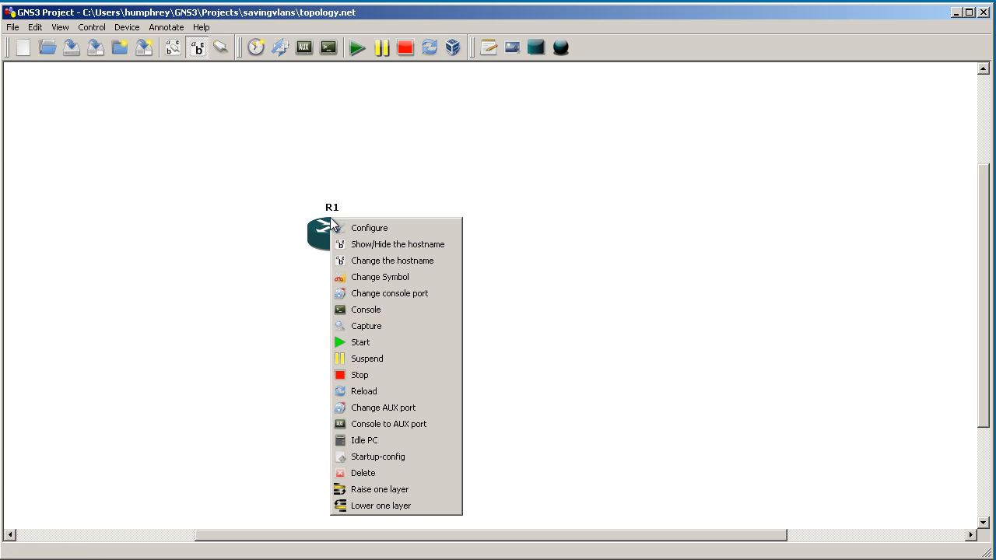
left_click(369, 227)
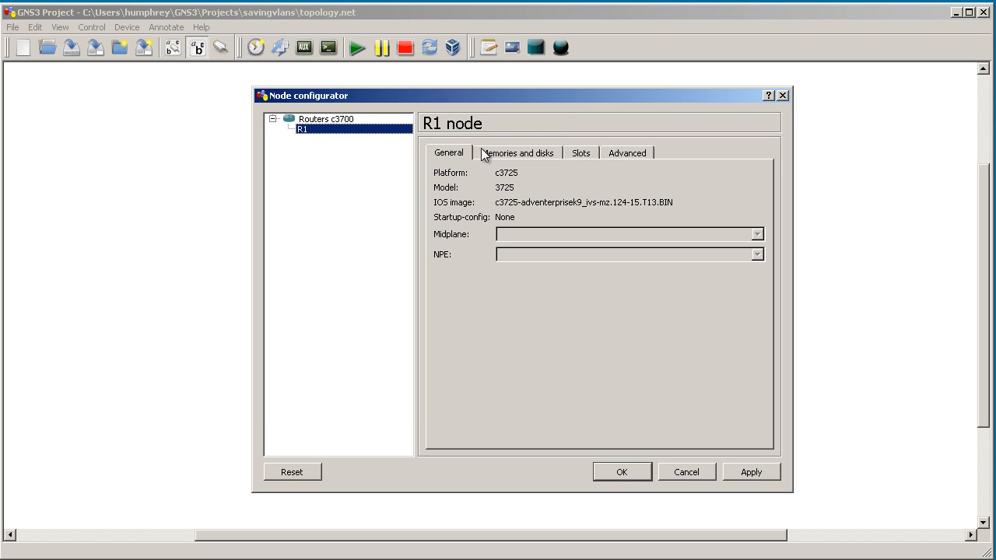
left_click(580, 153)
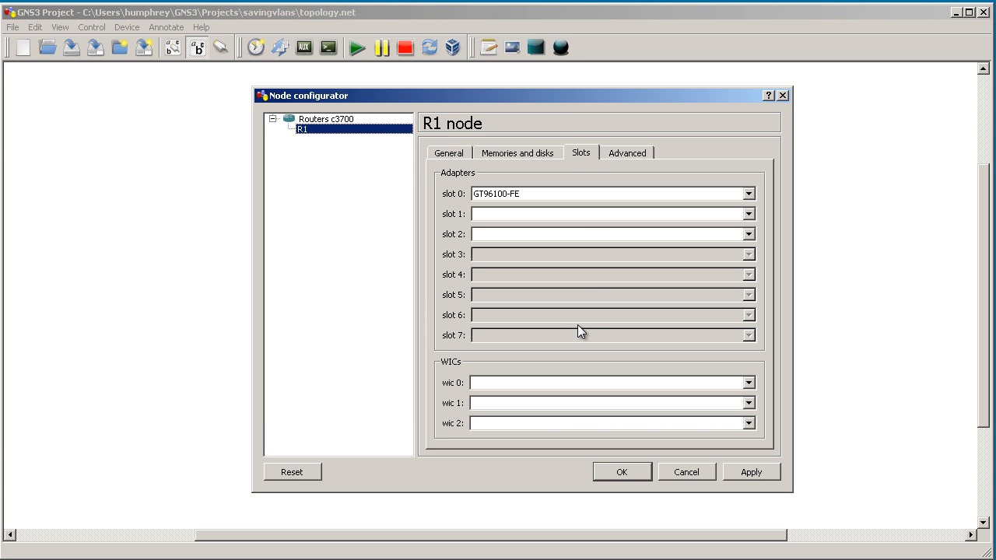
left_click(747, 214)
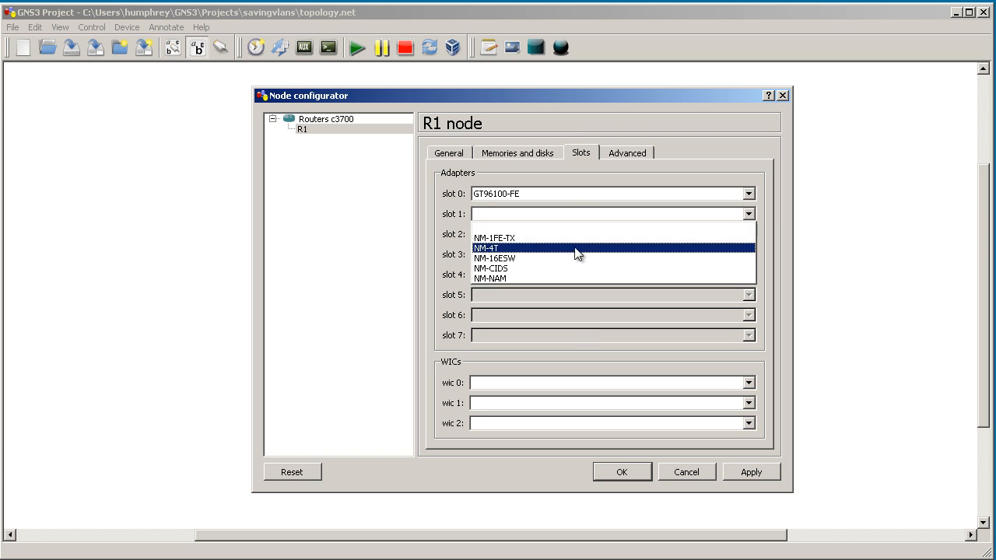
left_click(495, 258)
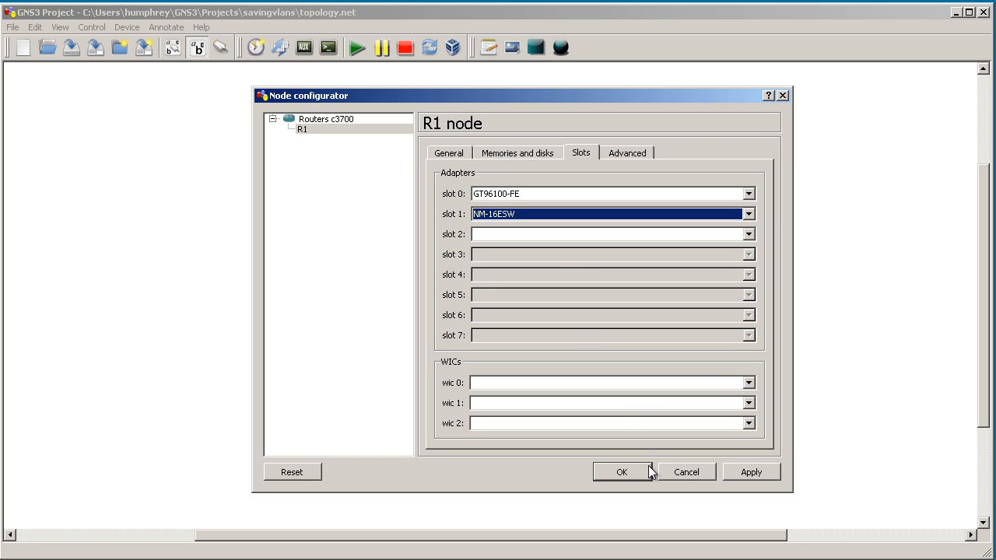
mouse_move(649, 466)
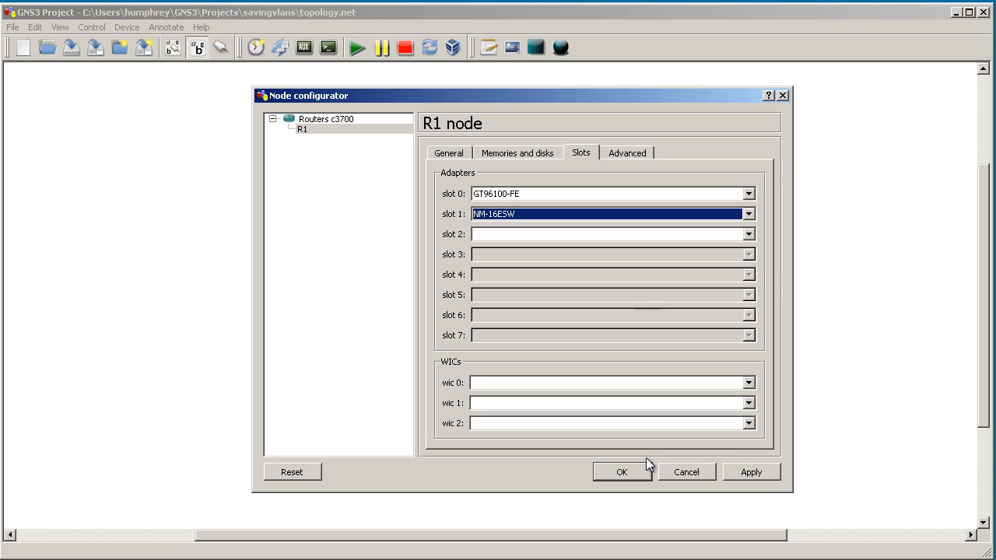
left_click(621, 472)
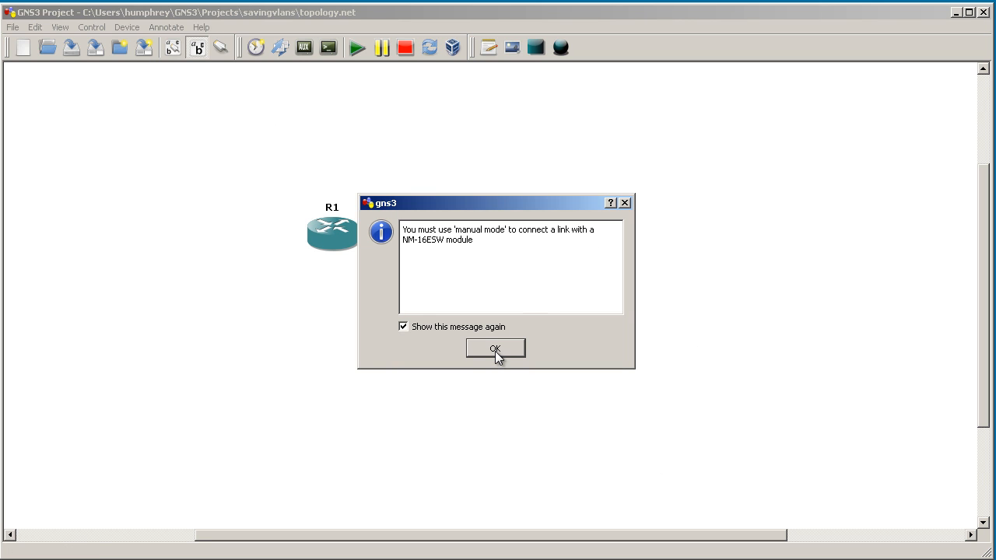
left_click(495, 349)
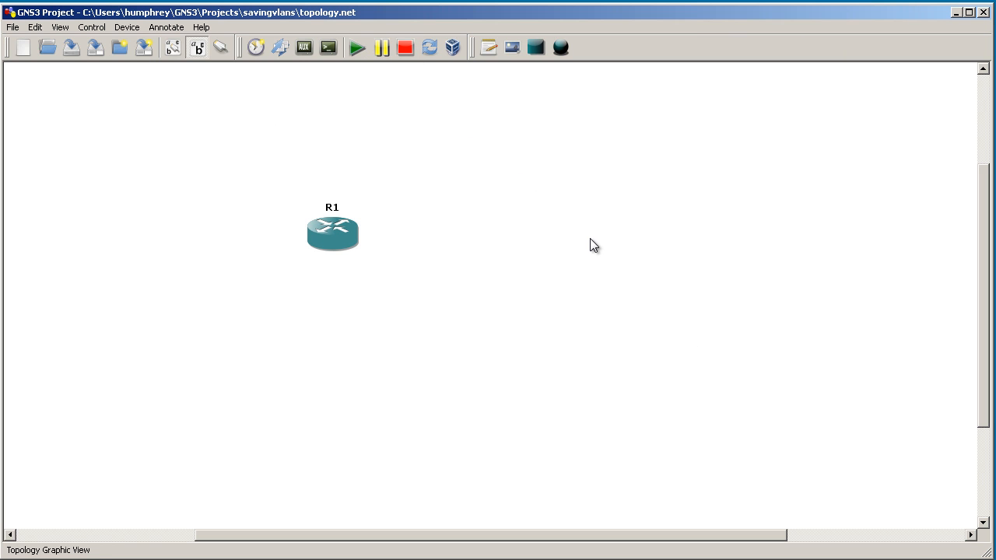
In R1's console review the interface list and create VLANs 10 and 11 in configuration mode
double_click(333, 234)
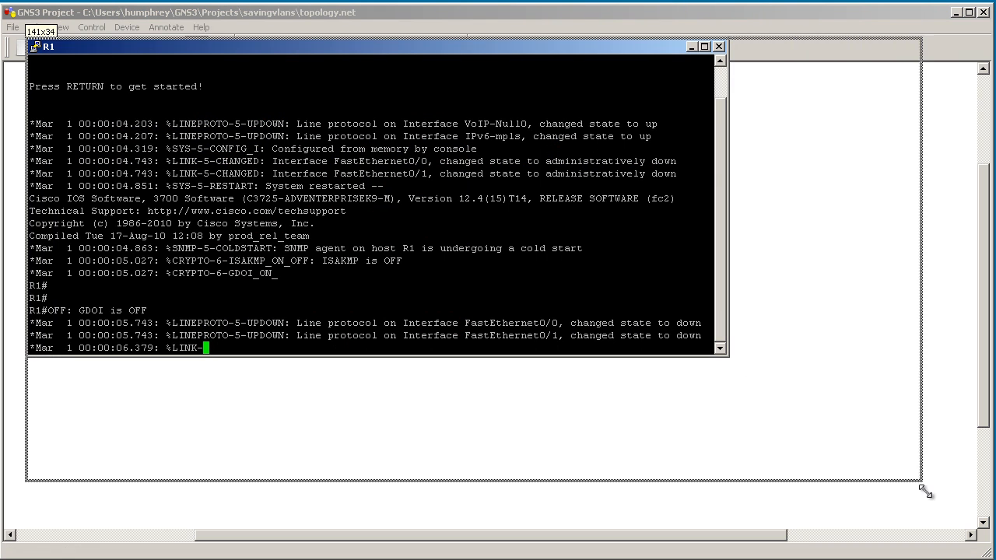
left_click(704, 47)
type("show ip int br")
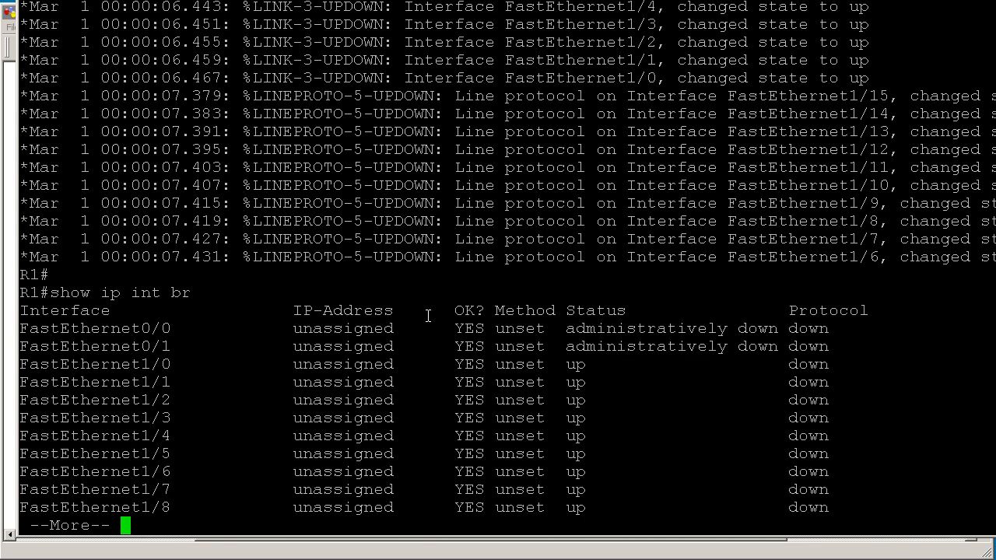
key("space")
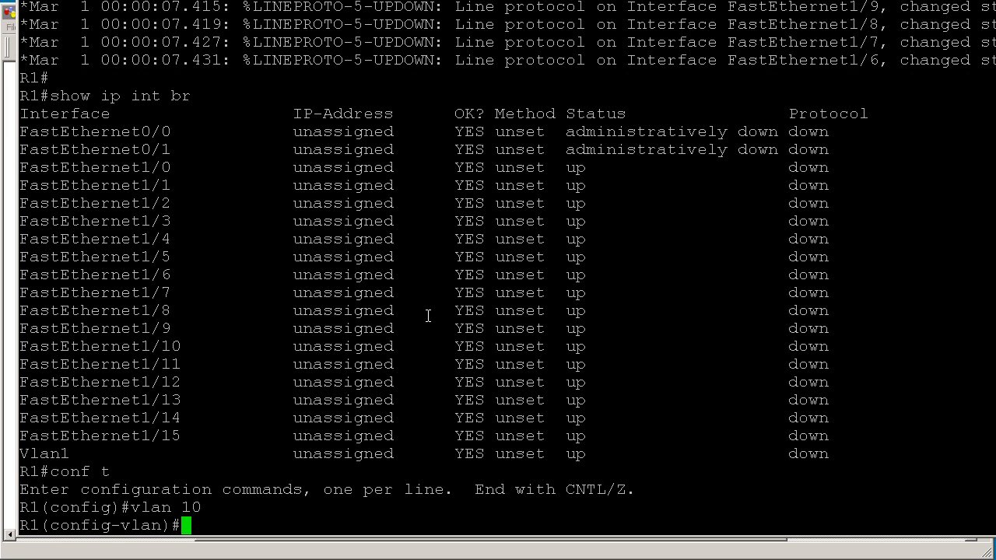
type("vlan 11")
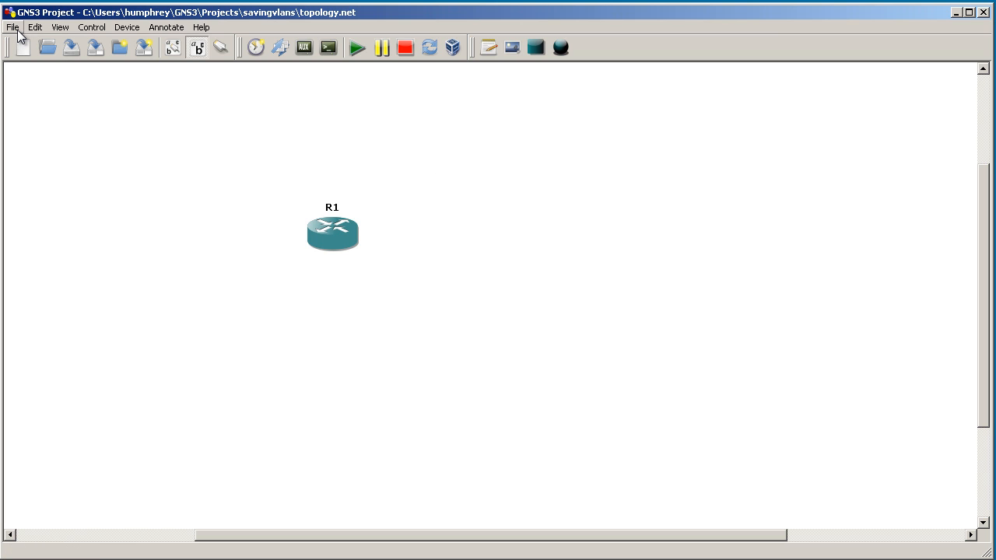
Stop all running devices in the project and start a new project dialog
left_click(13, 27)
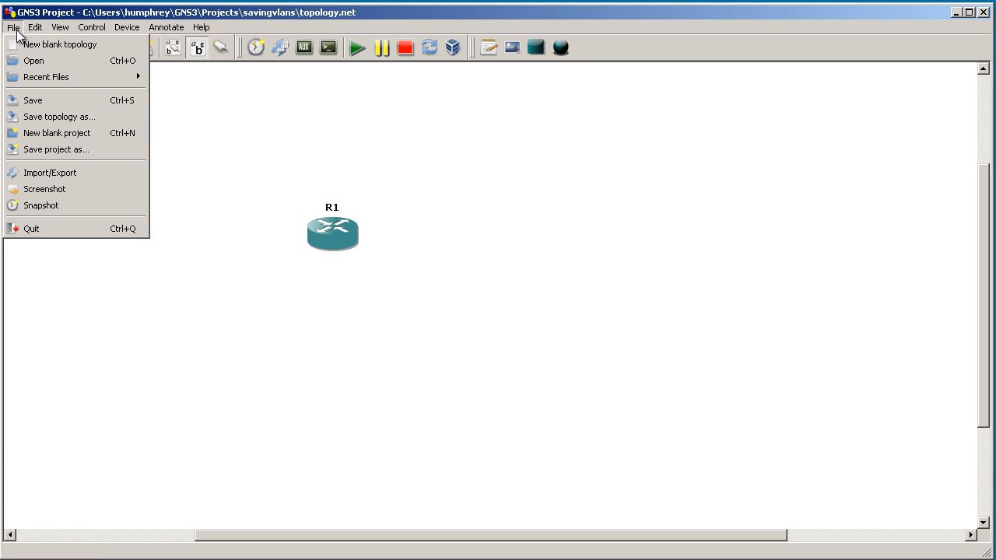
mouse_move(56, 150)
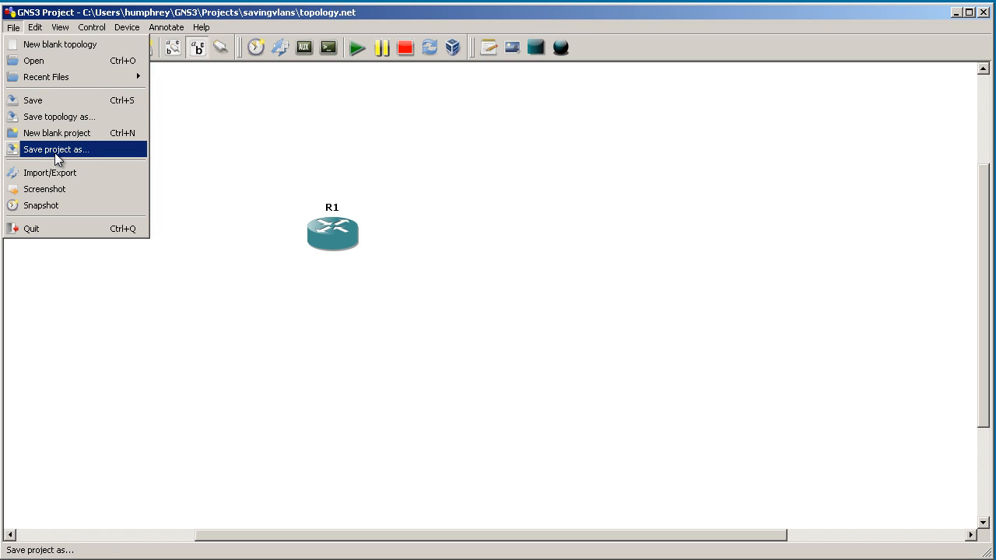
mouse_move(75, 99)
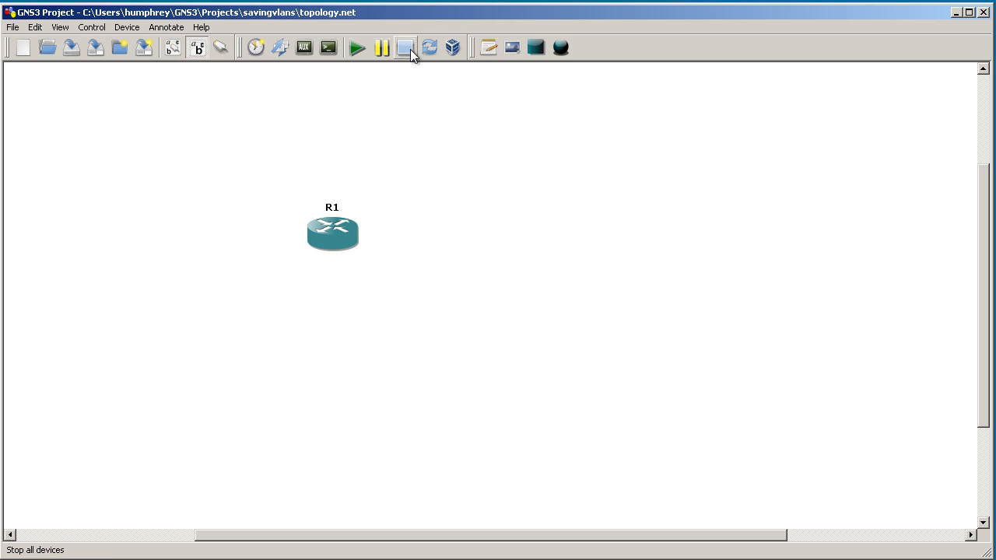
left_click(404, 47)
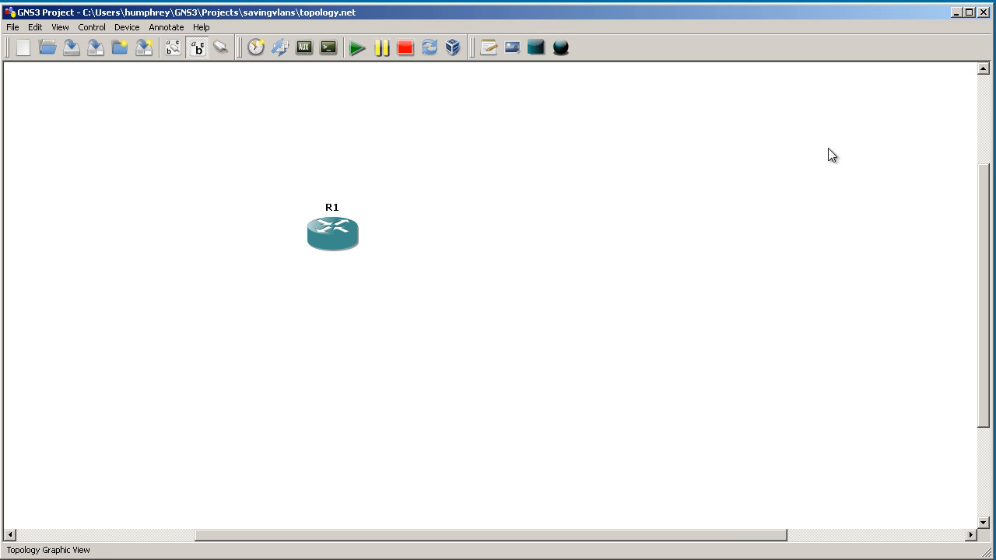
left_click(22, 46)
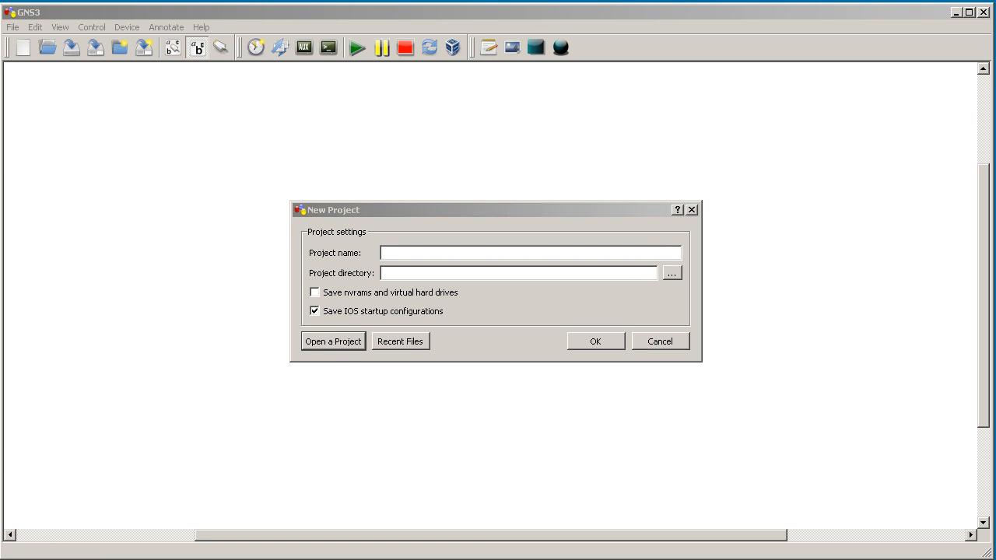
Reopen the savingvlans topology file so R1 returns to the canvas
left_click(333, 341)
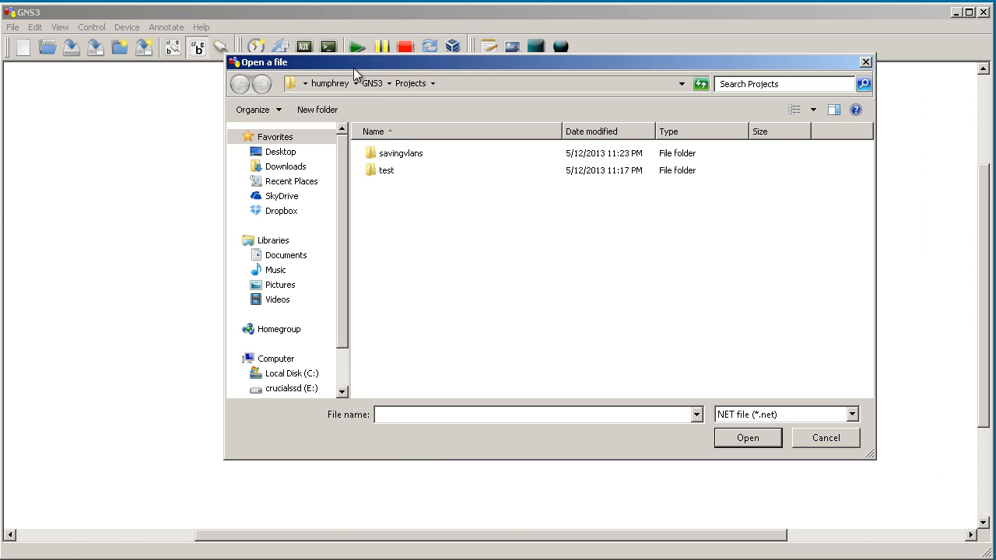
double_click(401, 153)
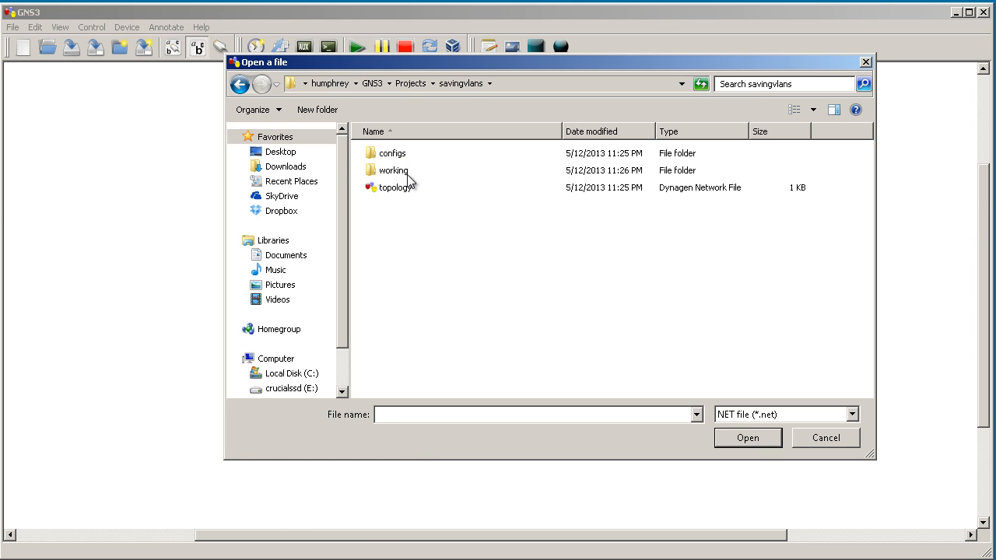
mouse_move(403, 174)
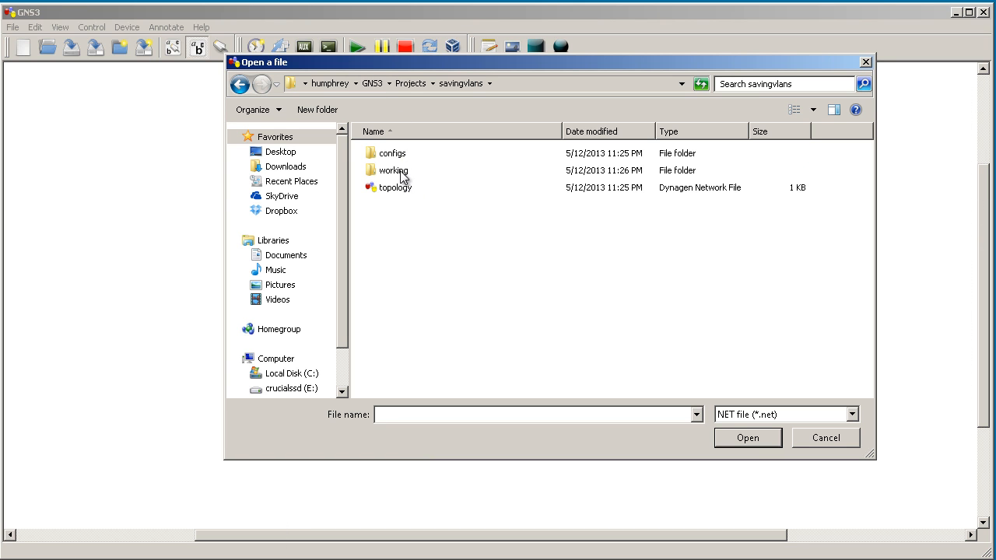
double_click(392, 153)
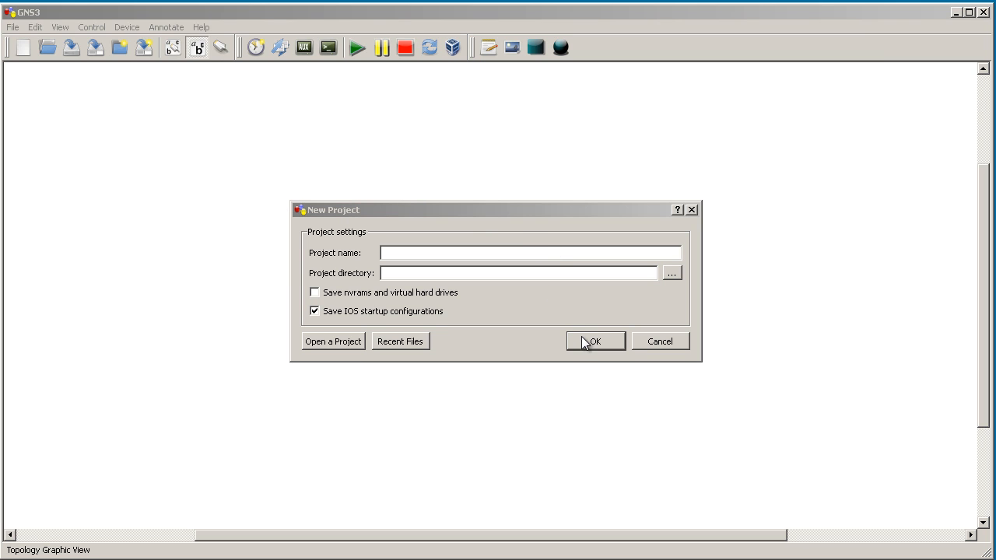
left_click(595, 341)
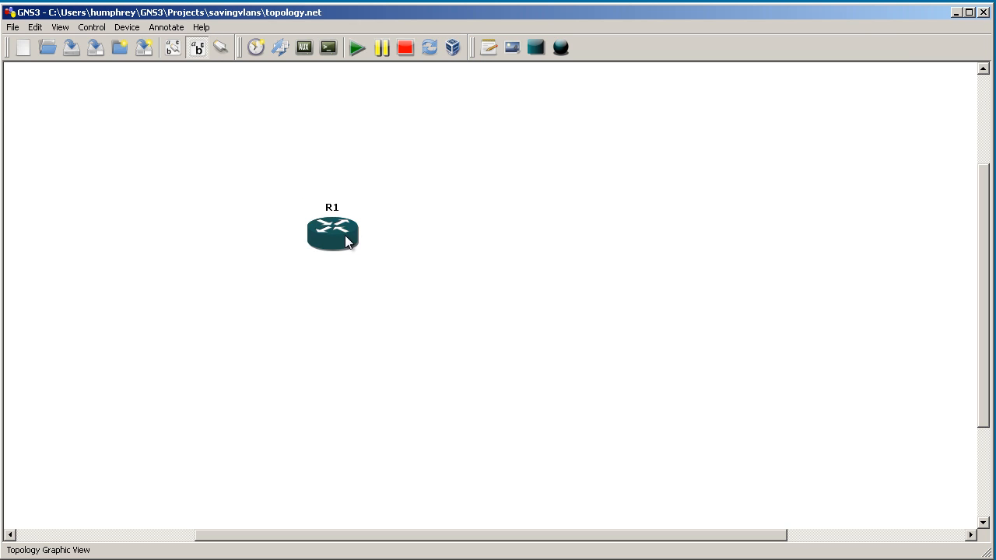
Move R1 toward the canvas centre and bring up its console
left_click_drag(333, 233, 436, 286)
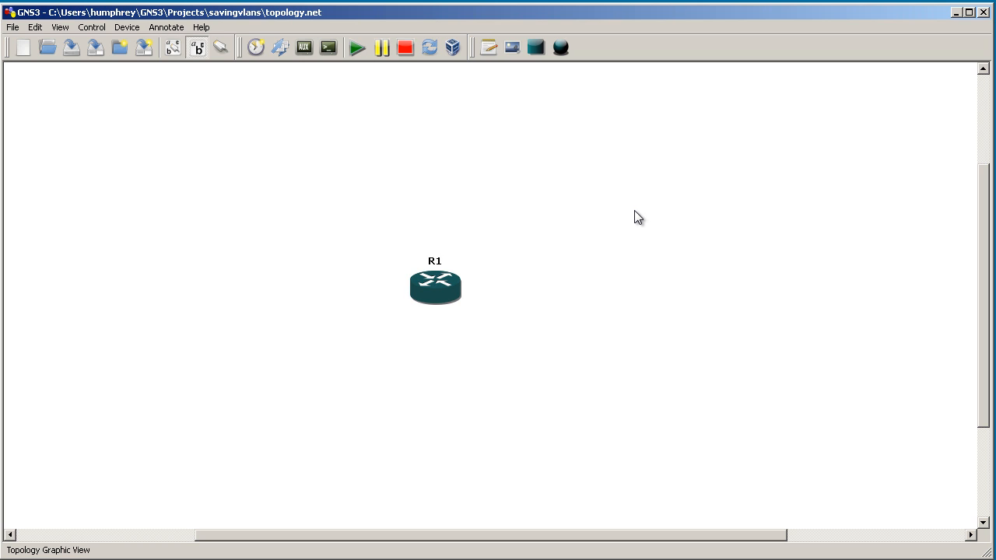
mouse_move(327, 47)
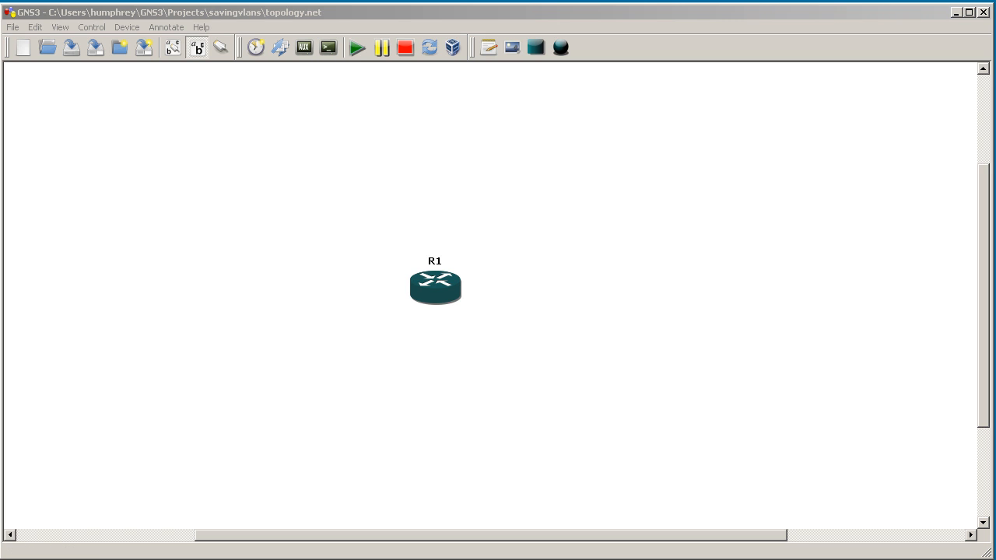
double_click(436, 287)
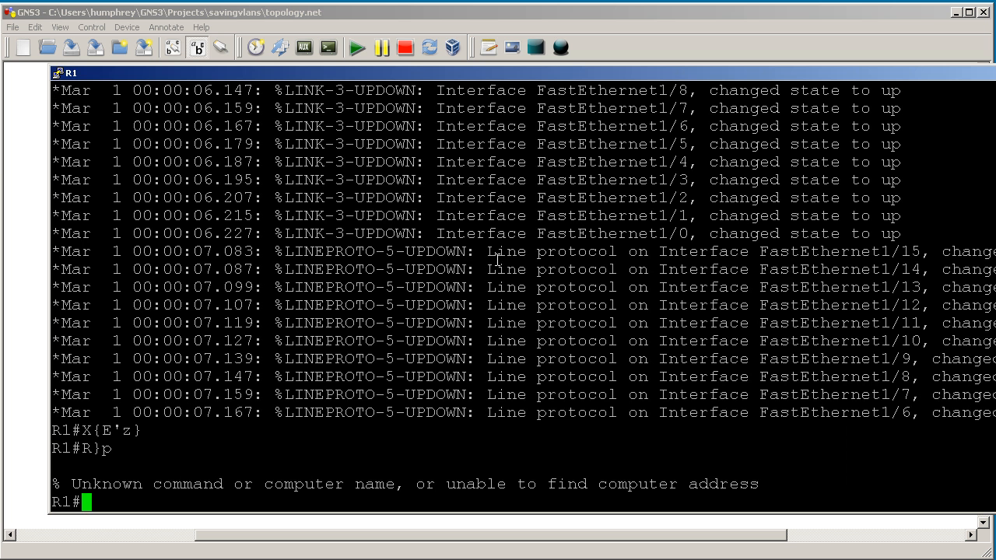
Run 'show vlan-switch' on R1 to confirm VLANs 10, 11 and 12 survived the reopen
type("show vlan")
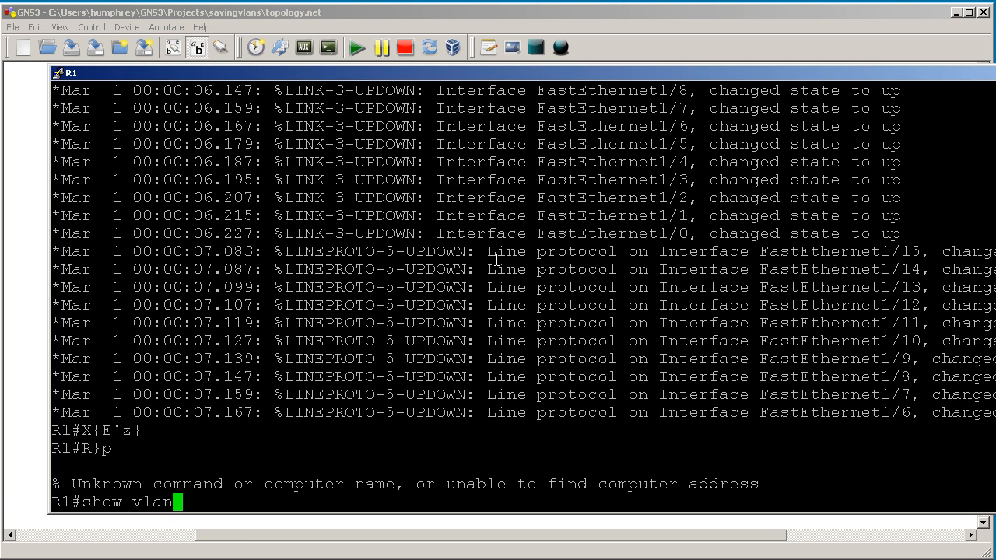
type("-switch")
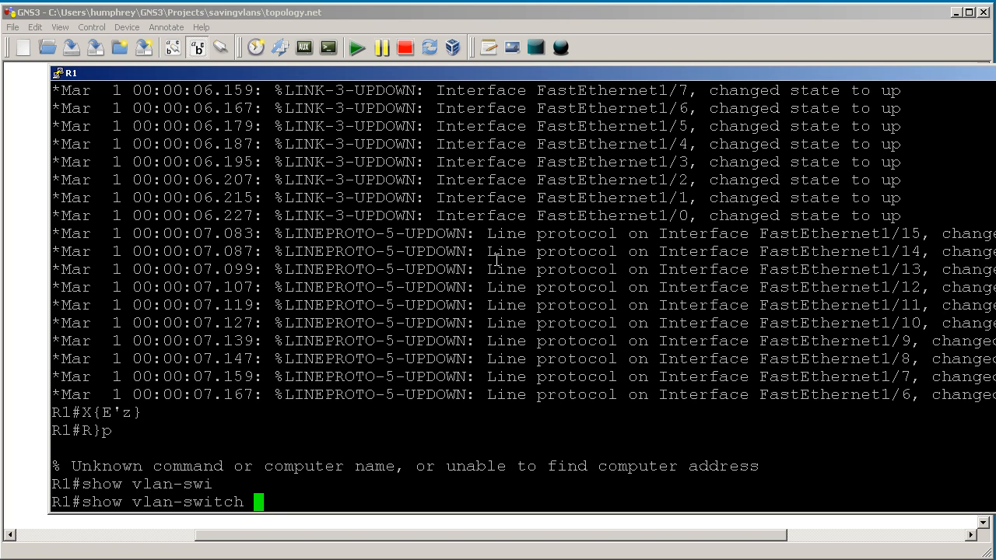
key("Return")
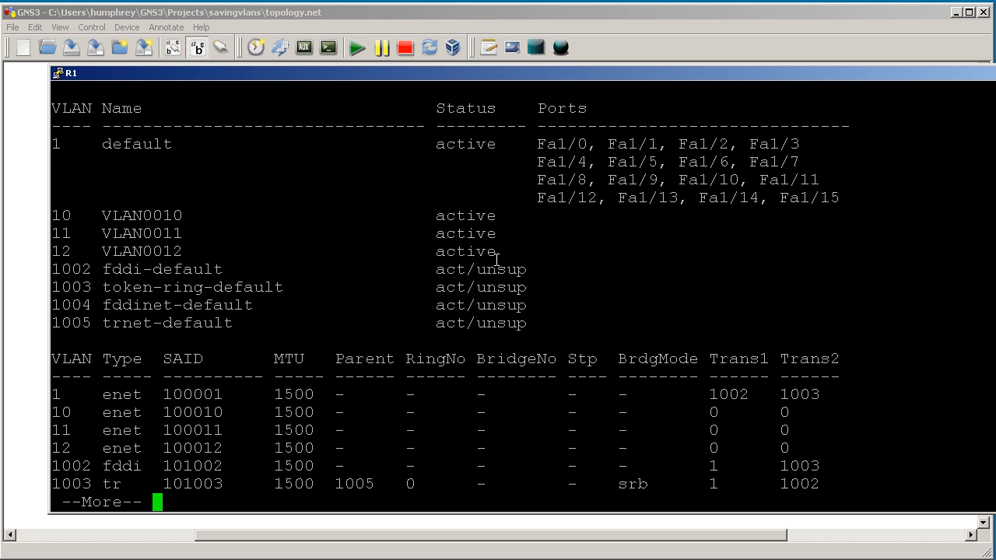
mouse_move(496, 260)
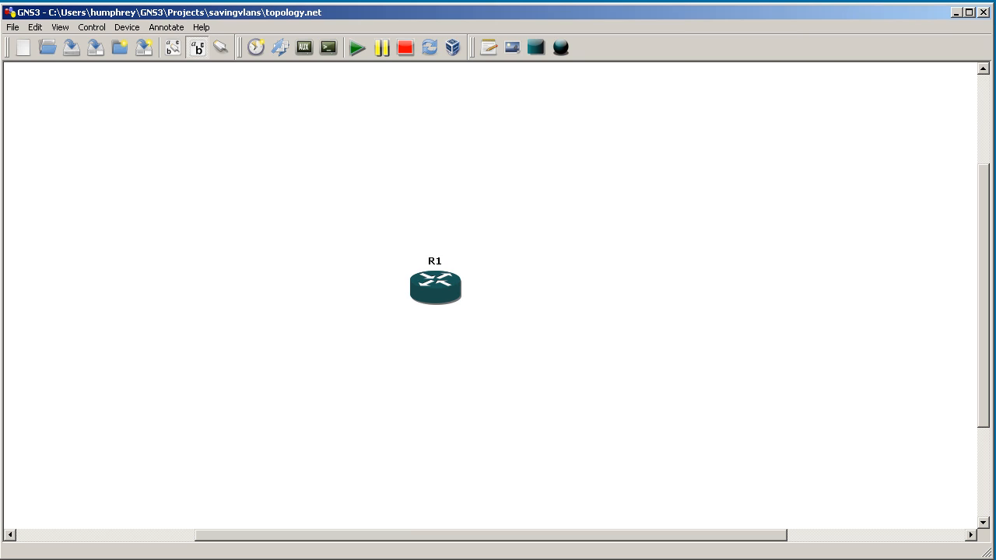
Show the File menu options for the savingvlans project
left_click(12, 27)
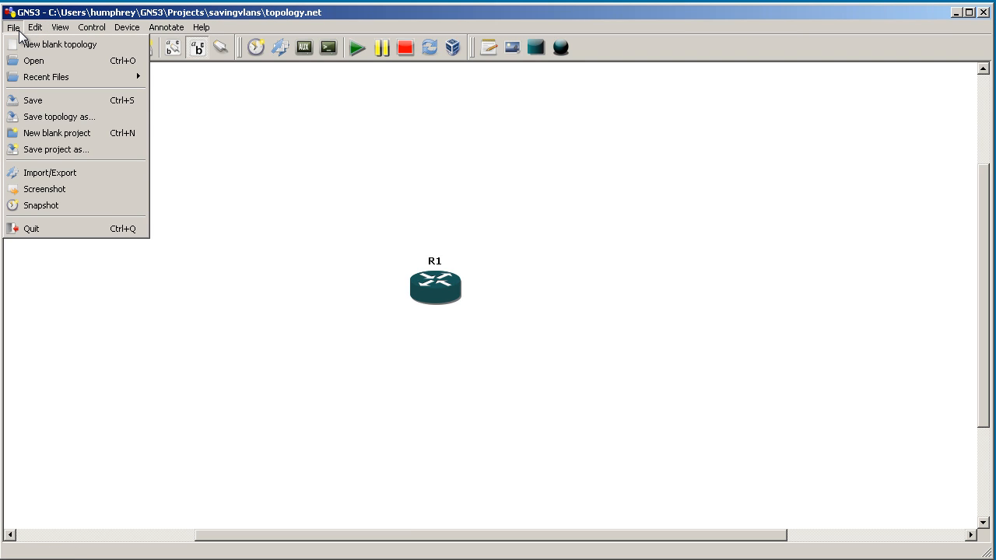
mouse_move(60, 43)
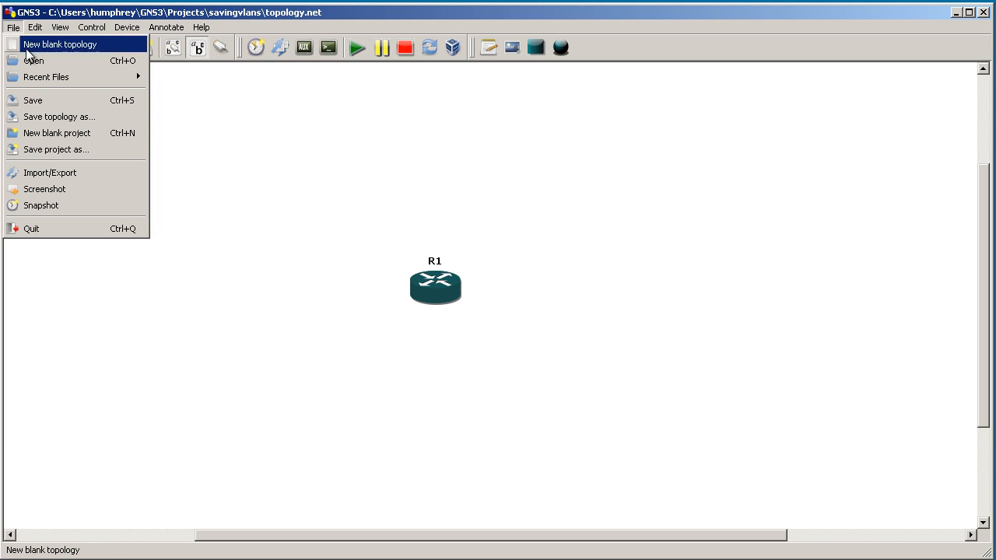
mouse_move(47, 100)
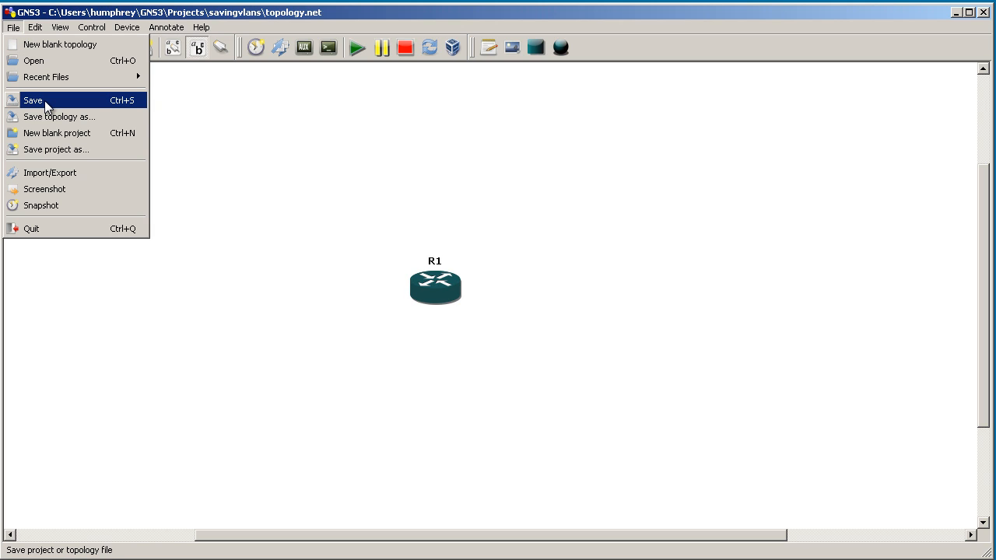